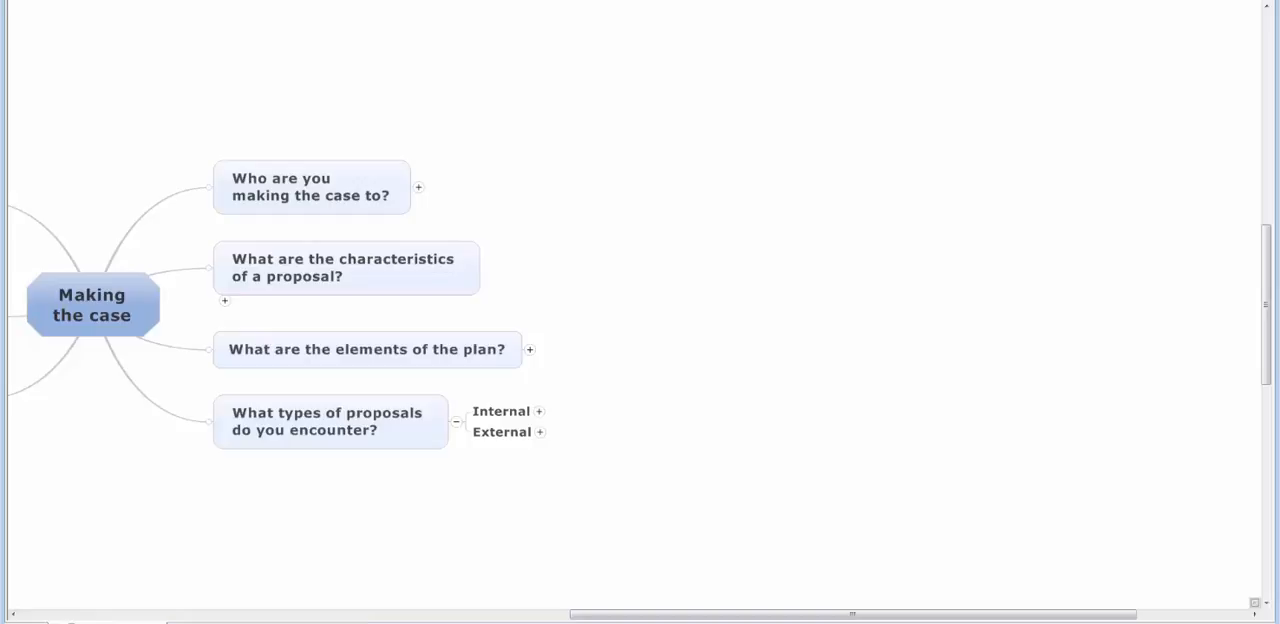
Step: Expand the External topic to show 'Response to tender' and 'External proposal'
left_click(501, 431)
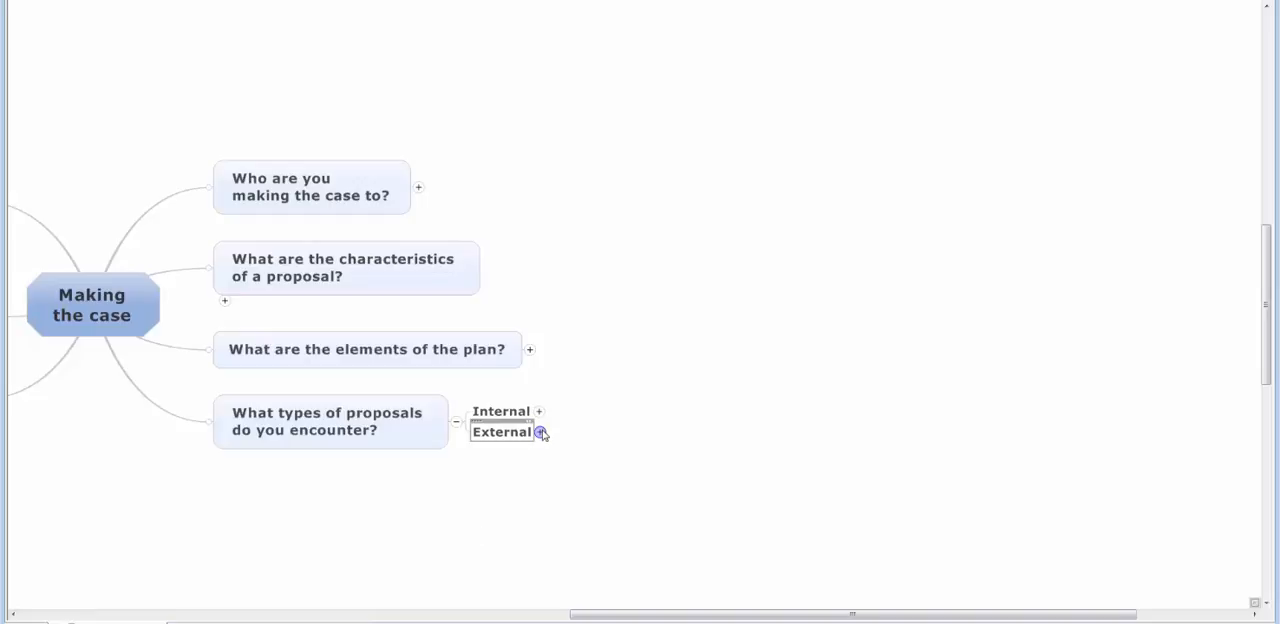
left_click(540, 432)
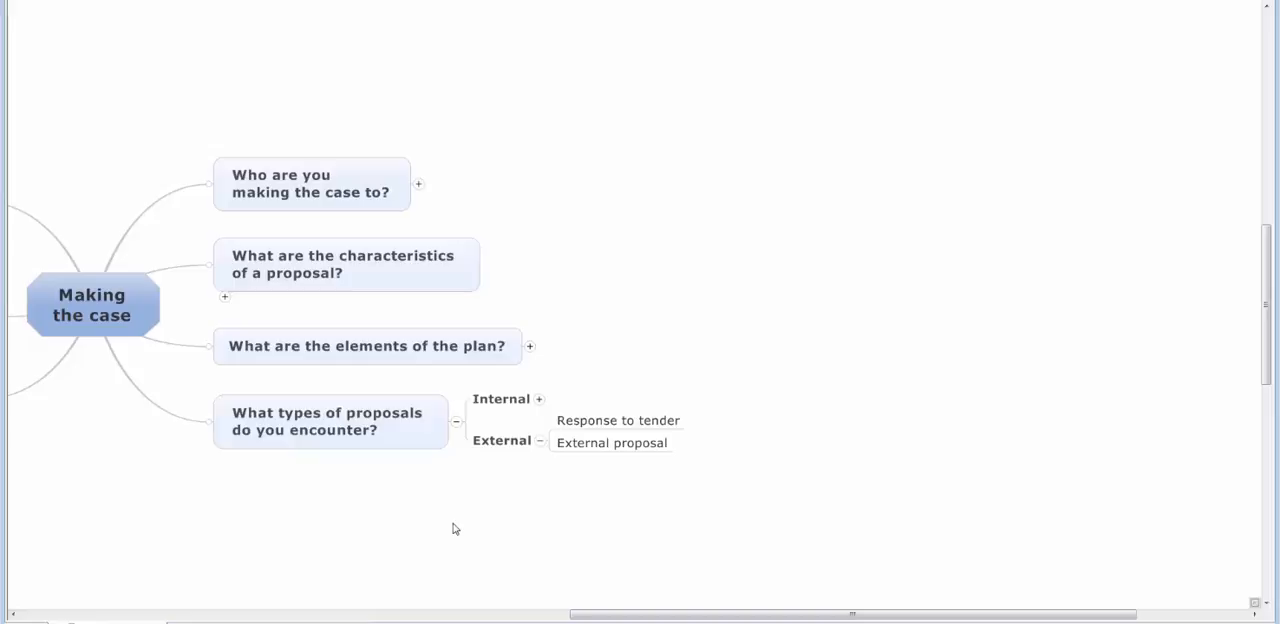
mouse_move(451, 520)
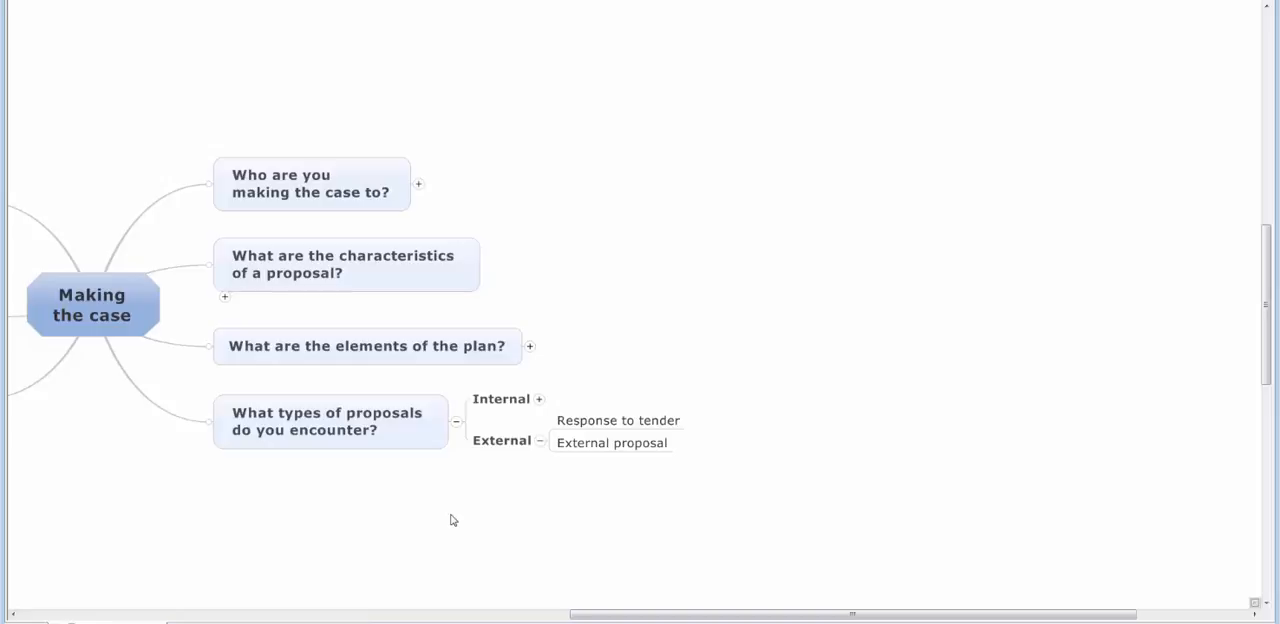
mouse_move(590, 499)
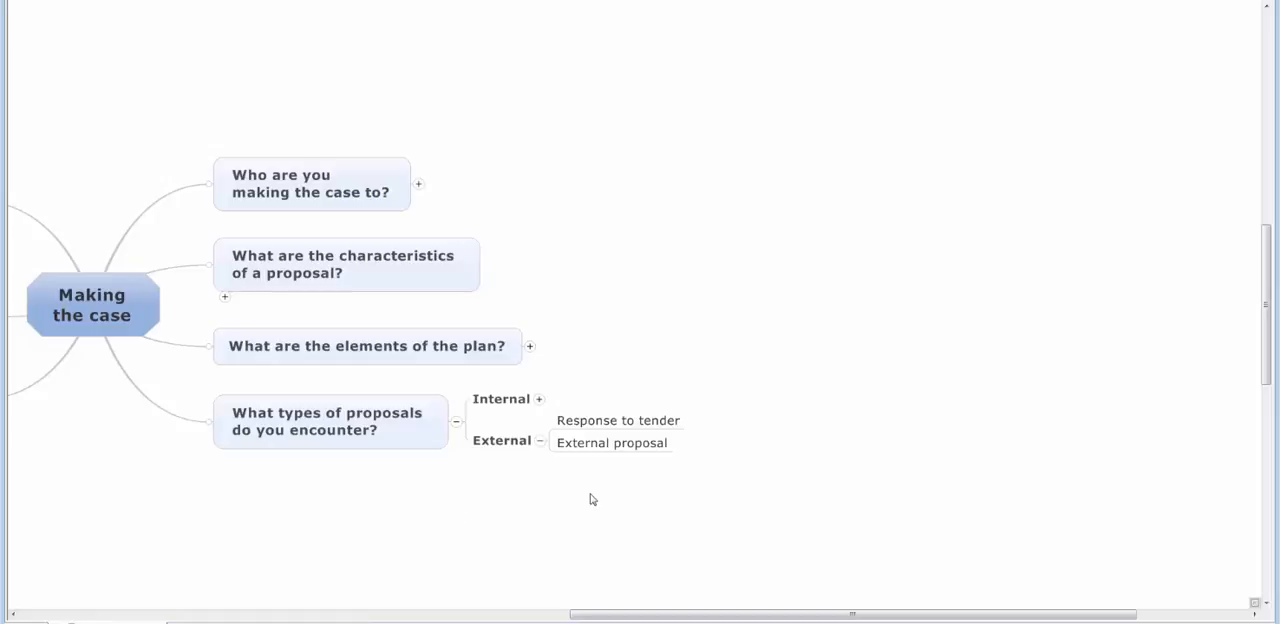
mouse_move(550, 405)
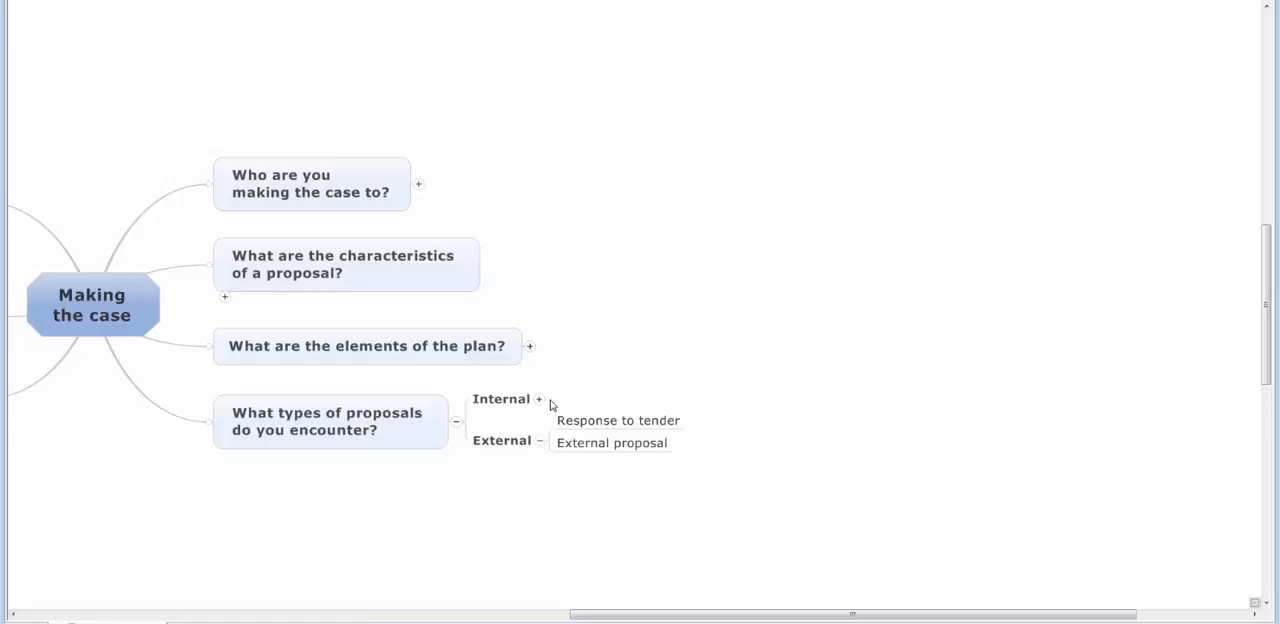
mouse_move(548, 405)
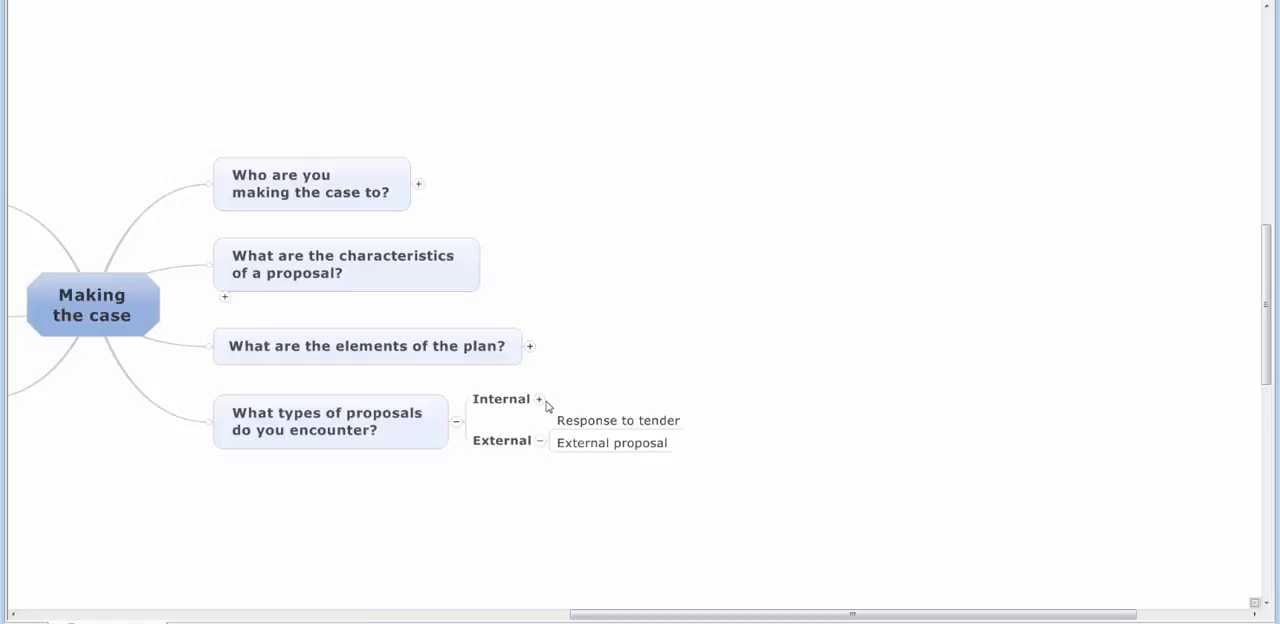
Step: Expand the Internal topic to show 'Equipment replacement' and 'New service development'
left_click(540, 398)
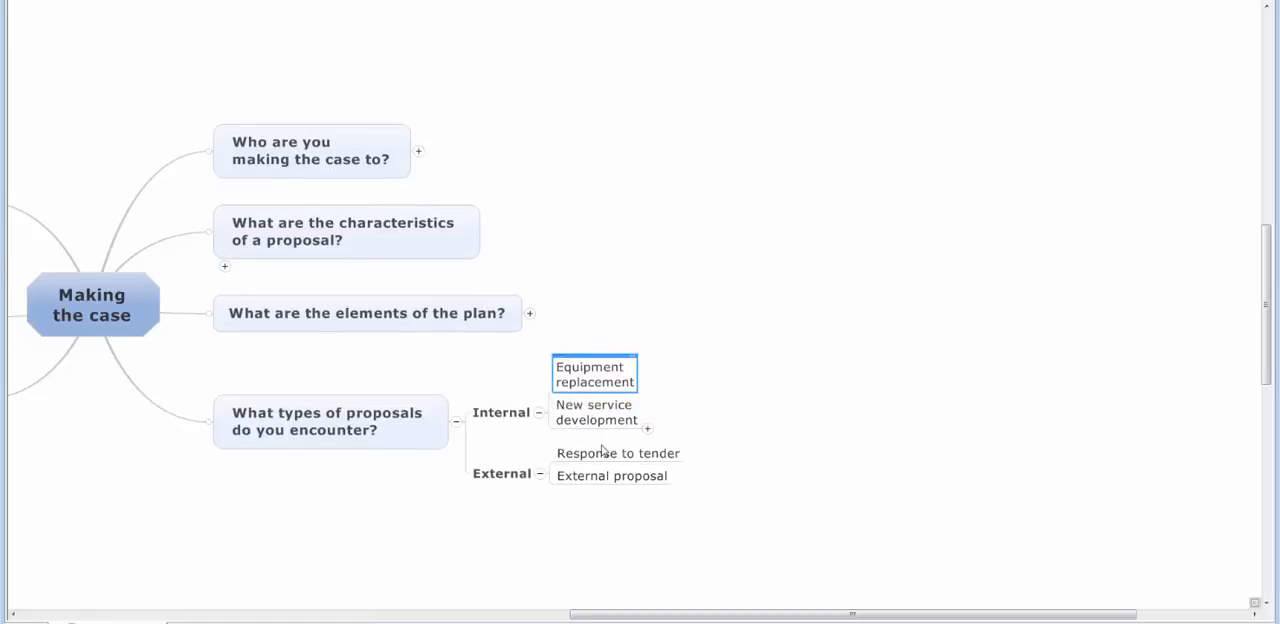
mouse_move(603, 434)
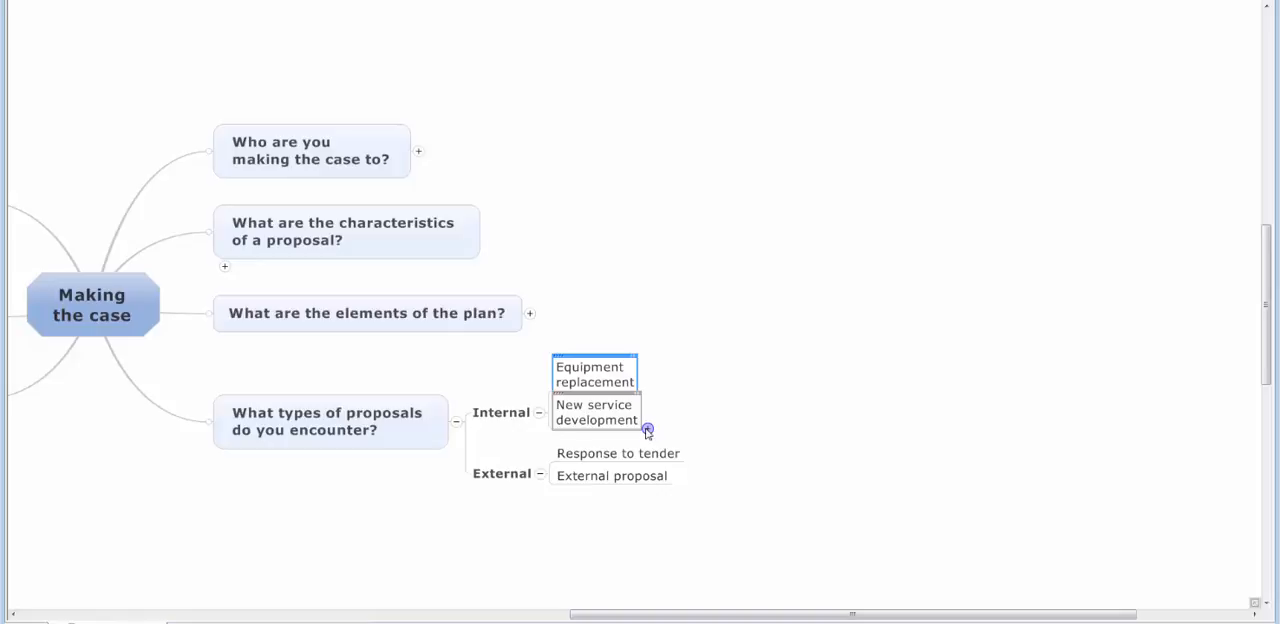
Step: Expand New service development into Cost neutral, Income generating and Cost savings
left_click(595, 412)
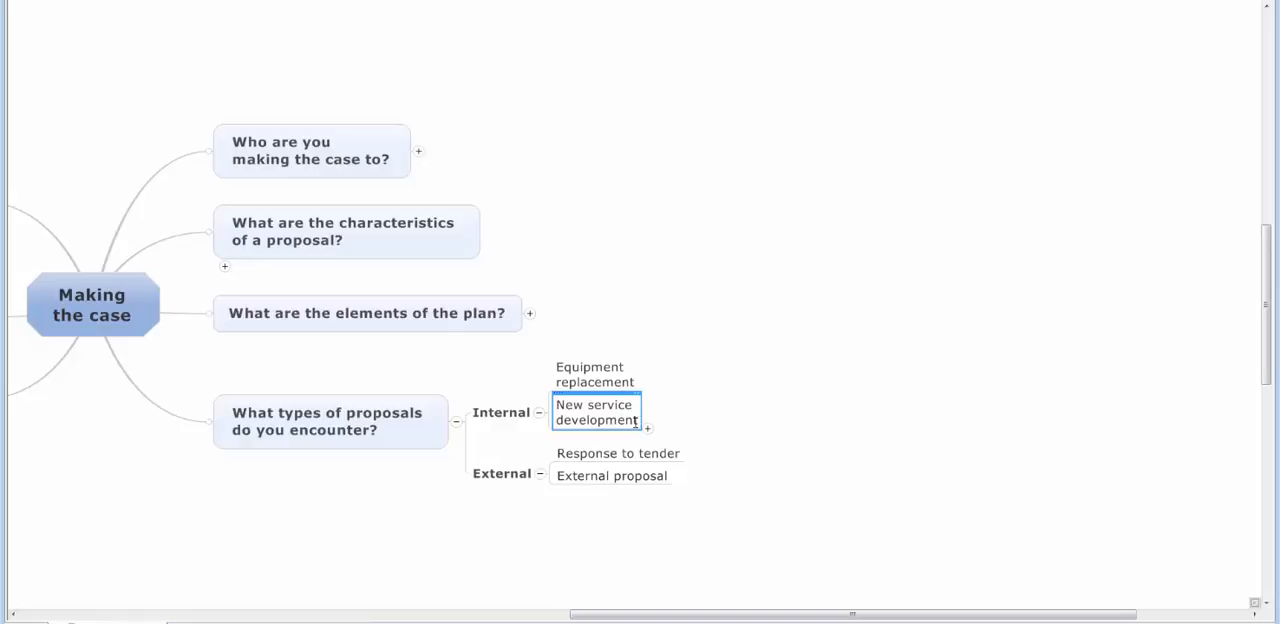
left_click(648, 427)
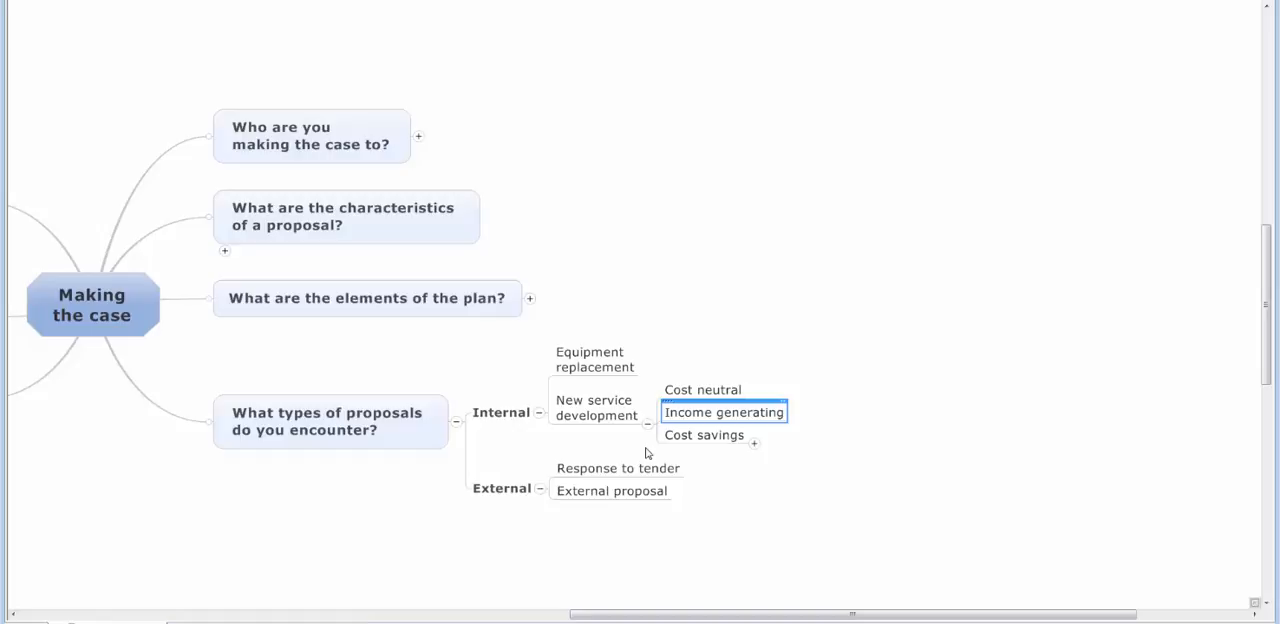
Step: Expand Cost savings to list 'e.g. lean' and 'e.g. automation'
left_click(596, 407)
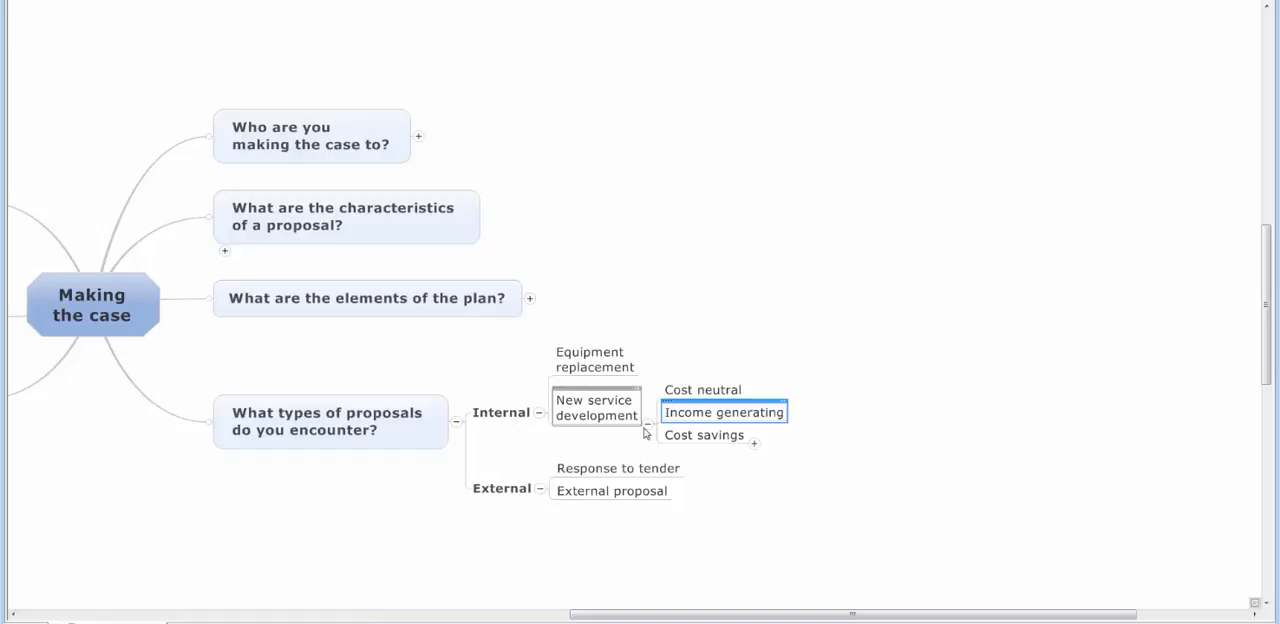
left_click(704, 434)
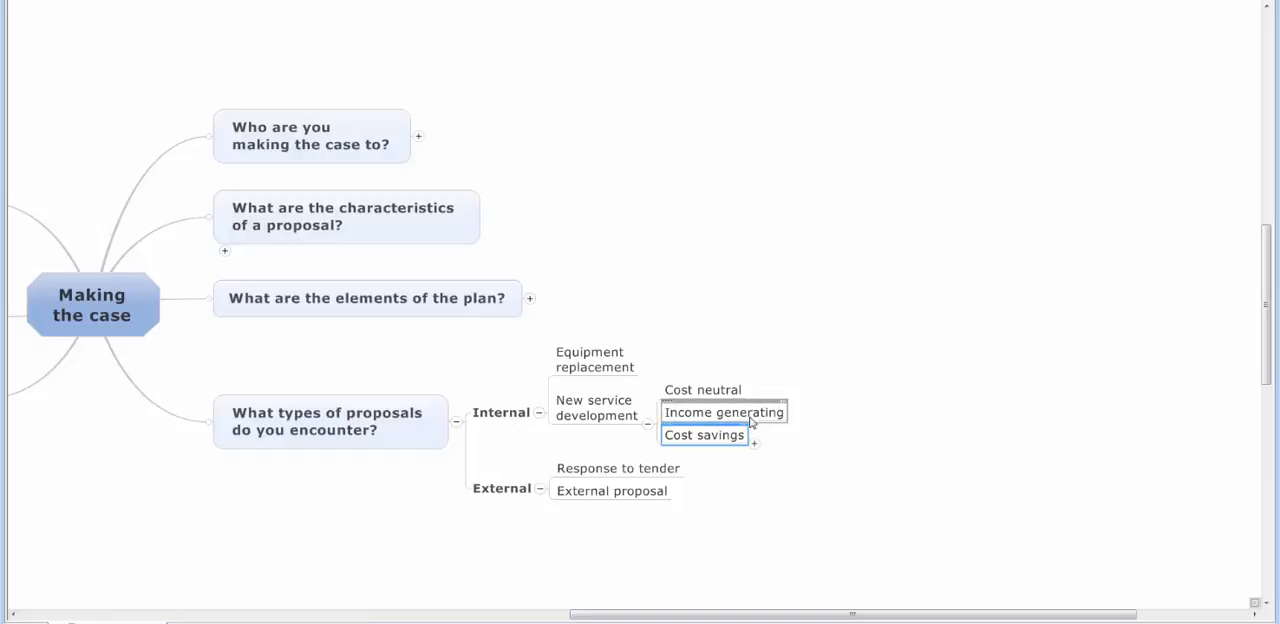
left_click(753, 445)
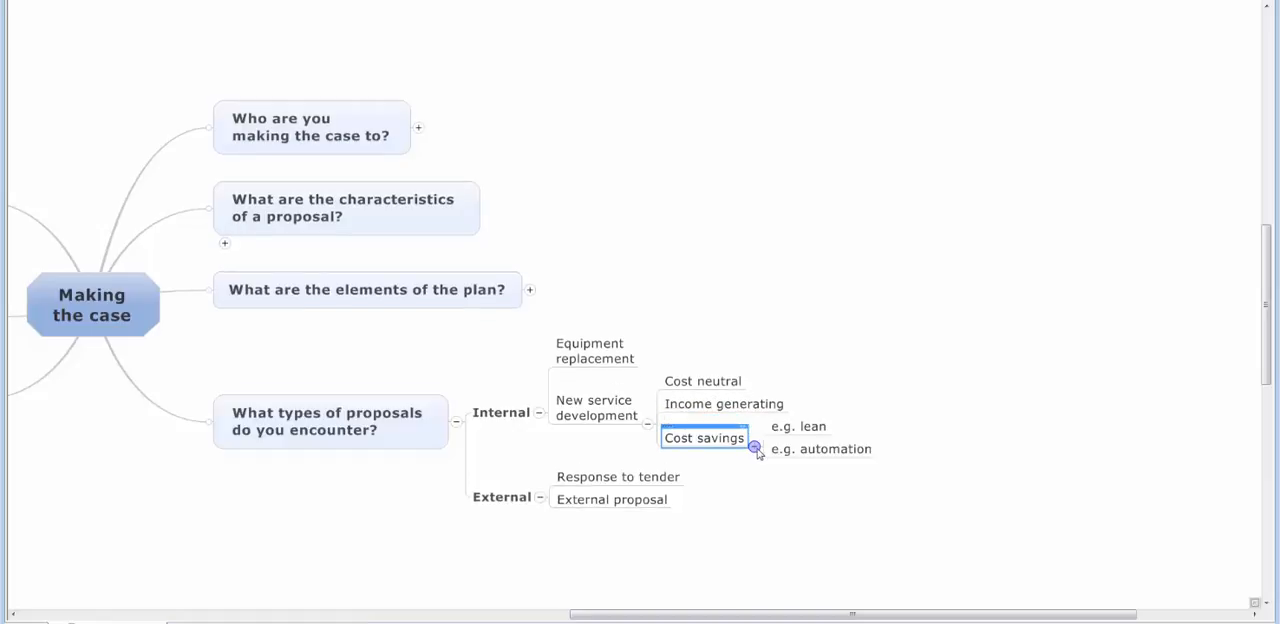